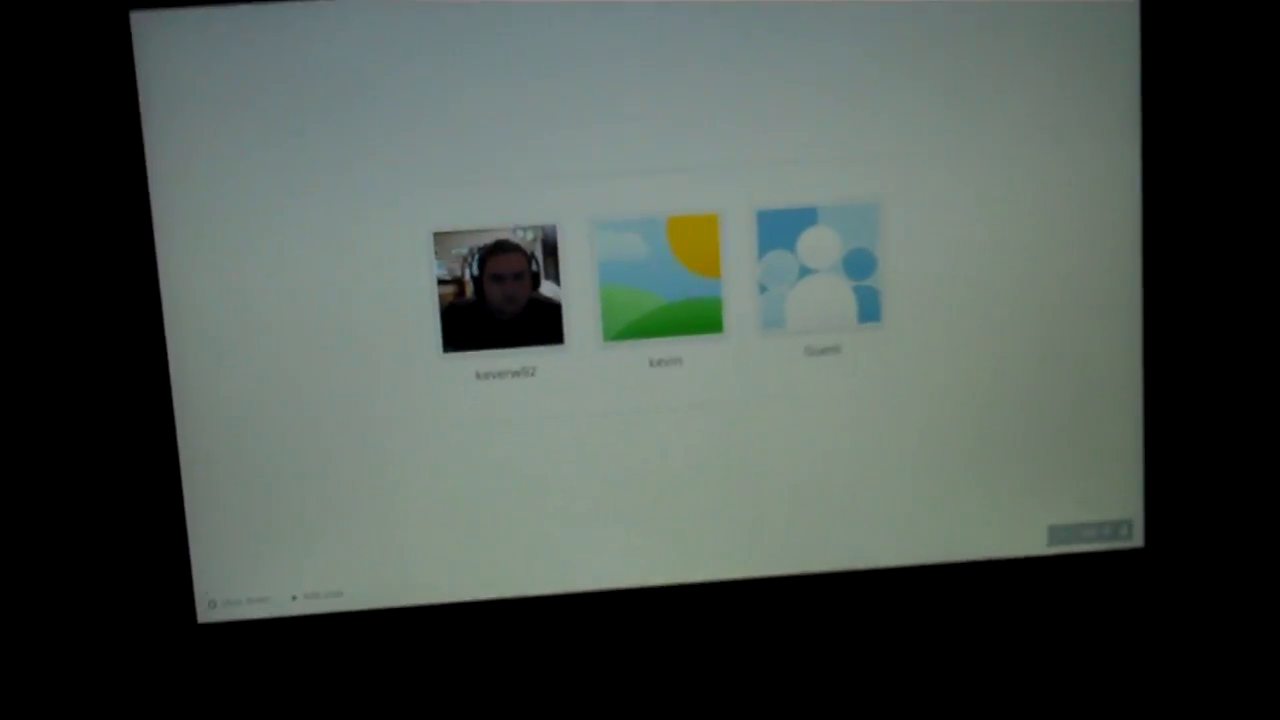
# - Select a user's profile picture on the login screen to sign in
pyautogui.click(505, 285)
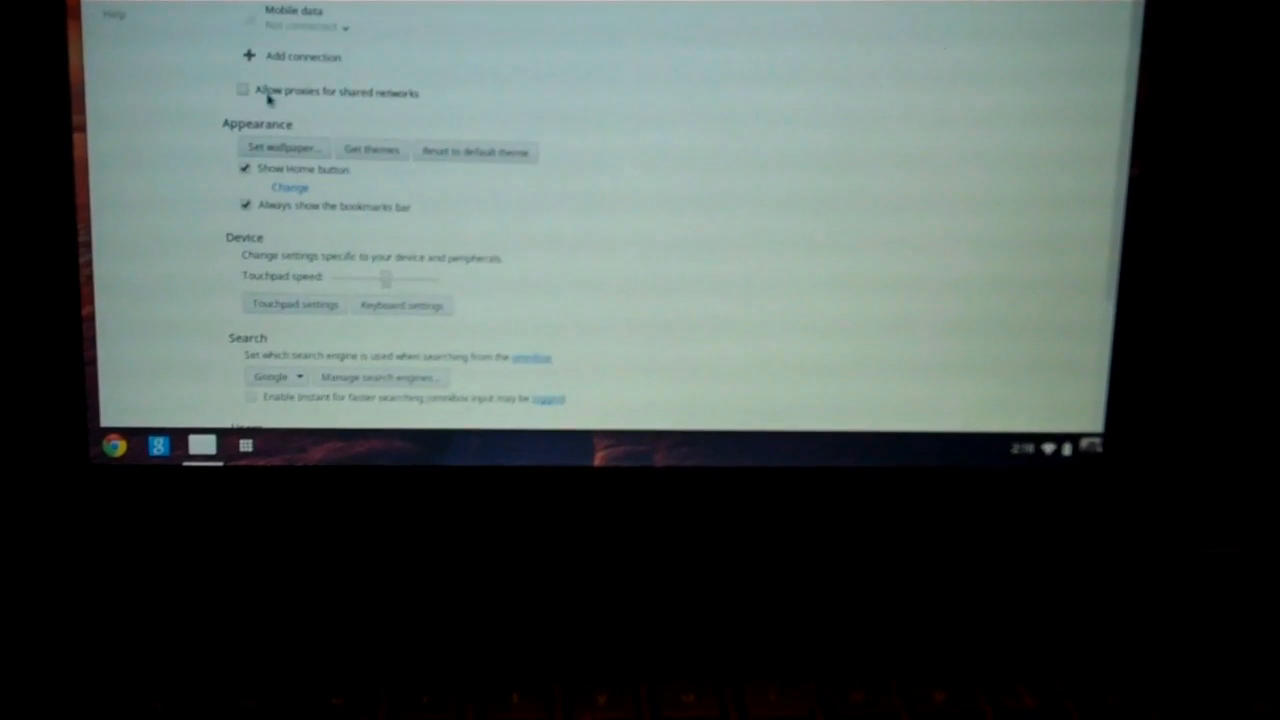
# - Scroll the settings page down to the Appearance, Device and Search sections
pyautogui.scroll(-3)
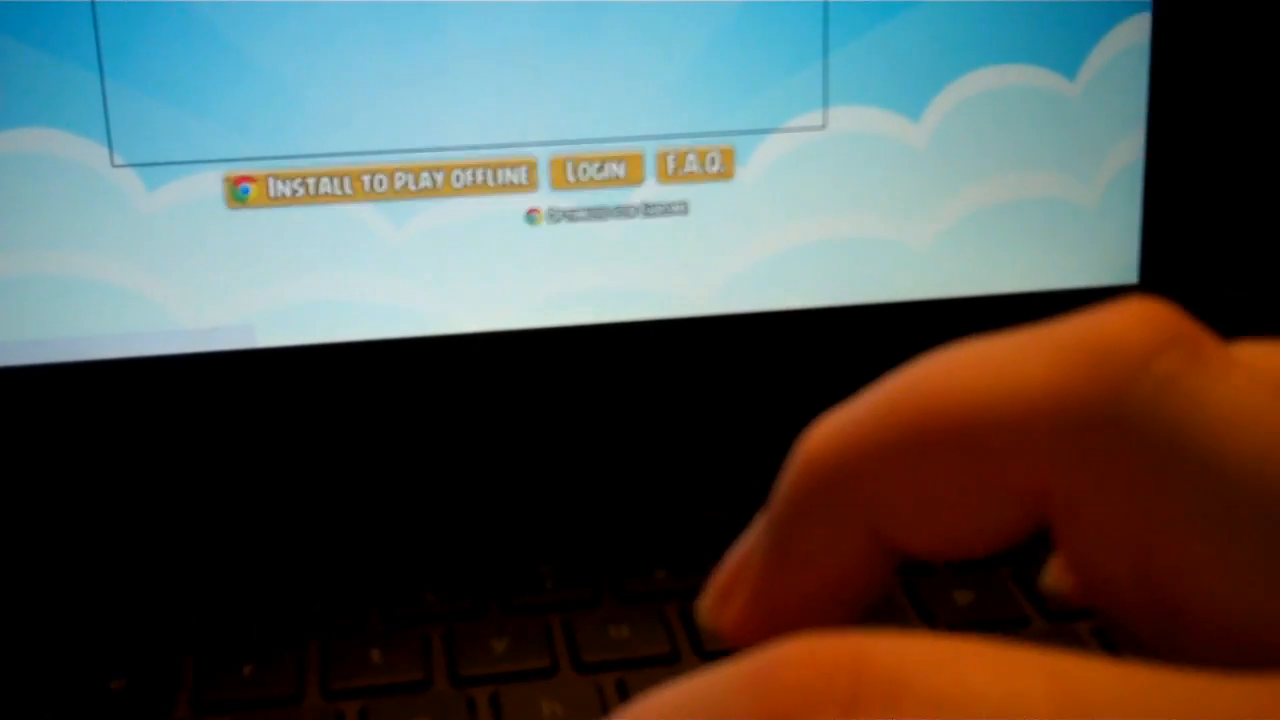
# - Load chrome.angrybirds.com in a browser tab
pyautogui.click(385, 178)
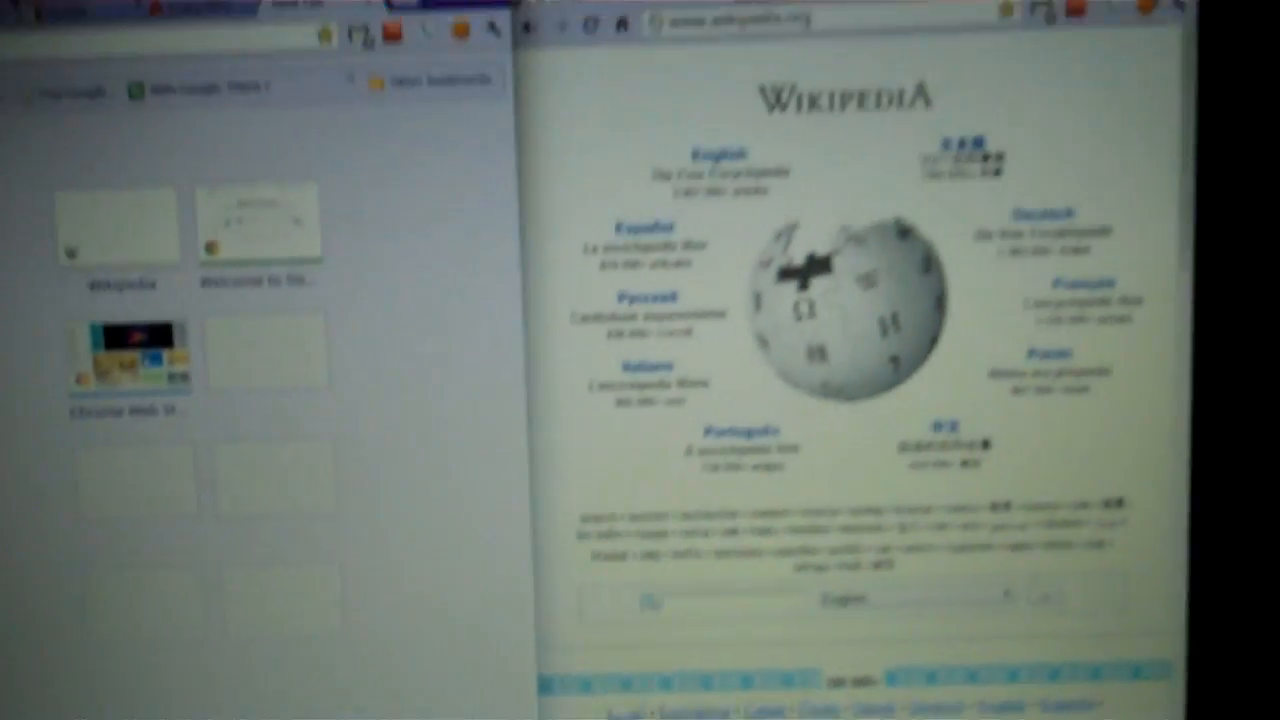
pyautogui.click(1180, 20)
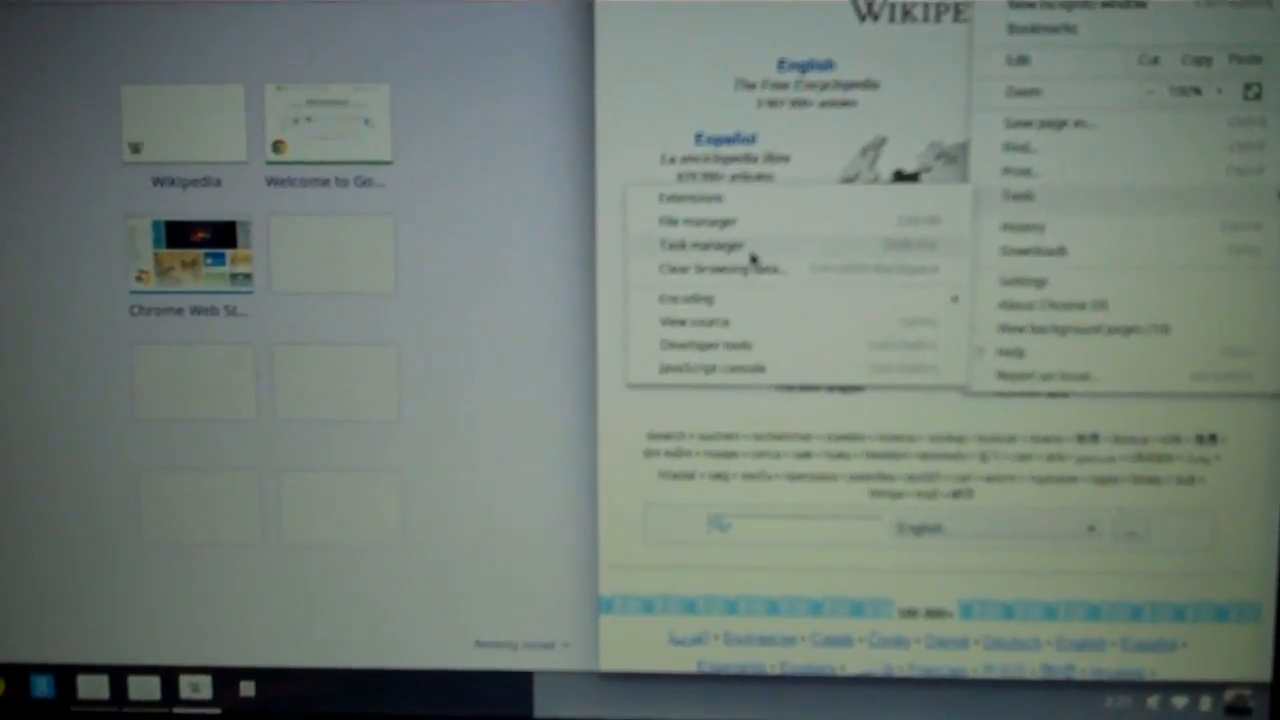
pyautogui.click(700, 245)
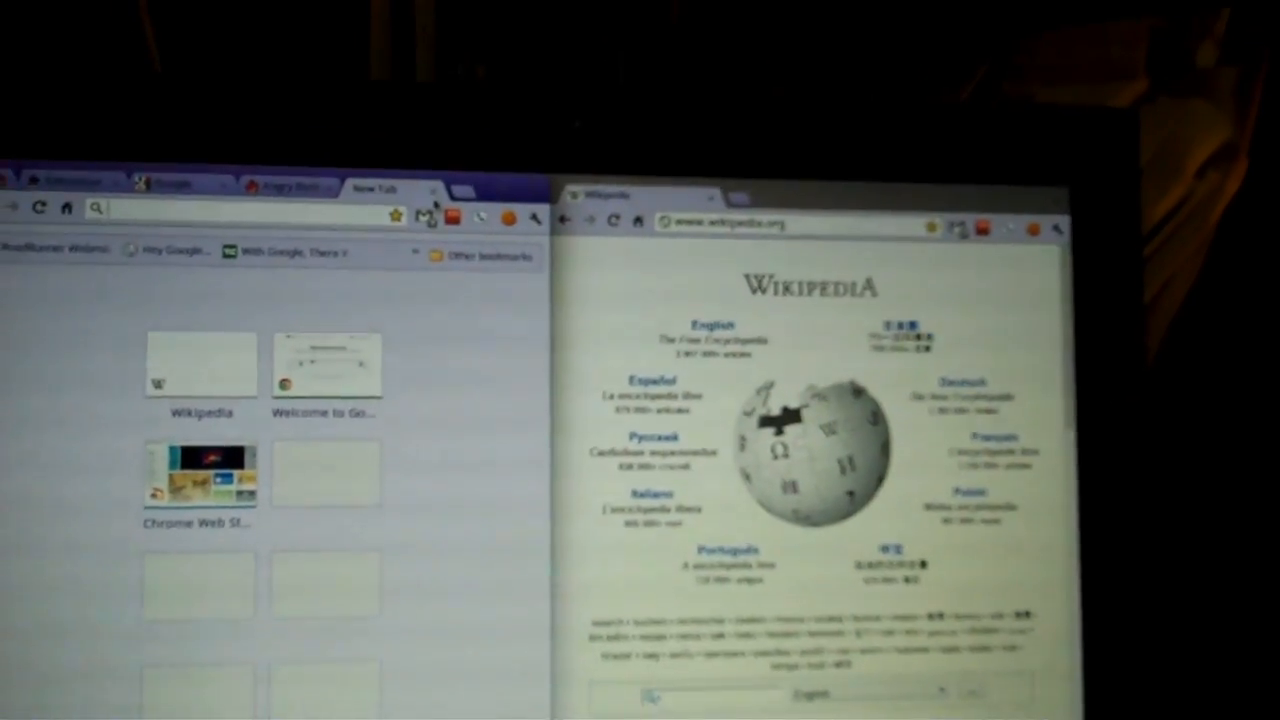
# - Switch the left browser window to its Angry Birds tab
pyautogui.click(290, 188)
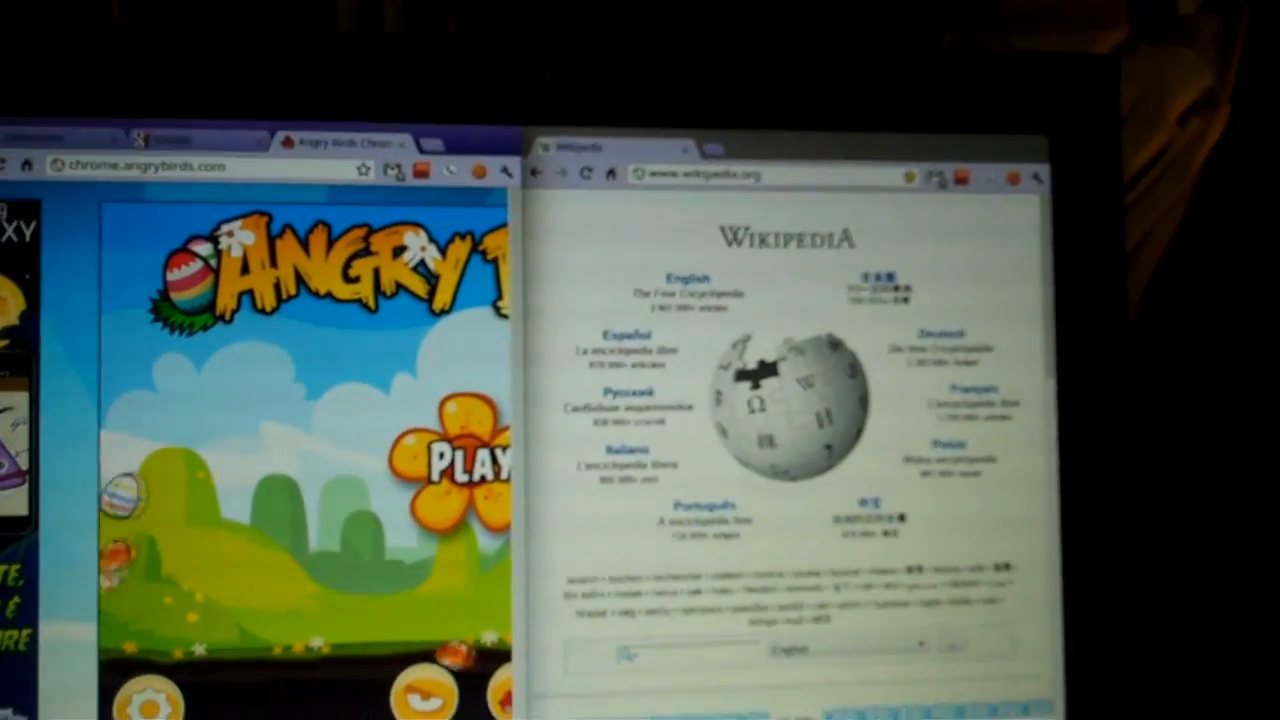